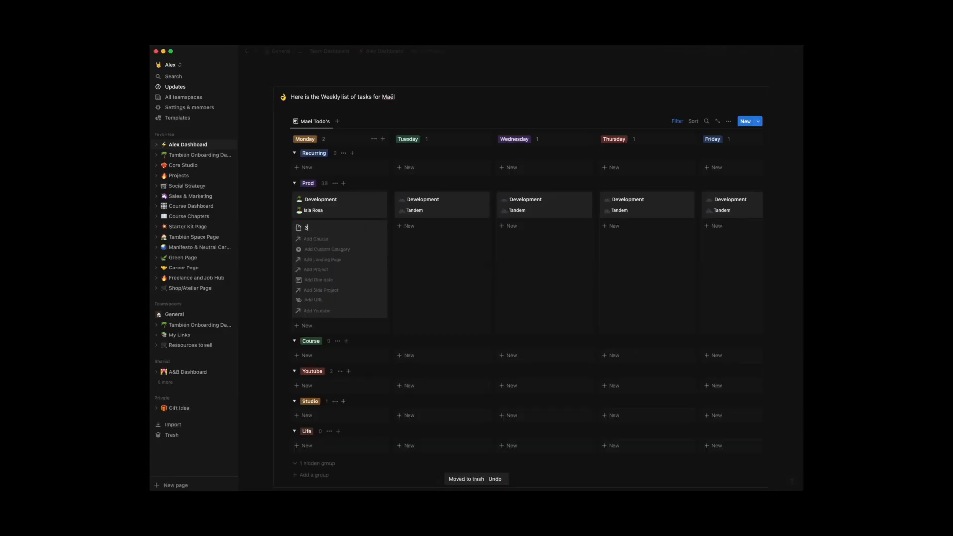
Title the new Monday Prod card '3D Phase' and scroll down to the next board.
{"action": "type", "text": "3D Phase"}
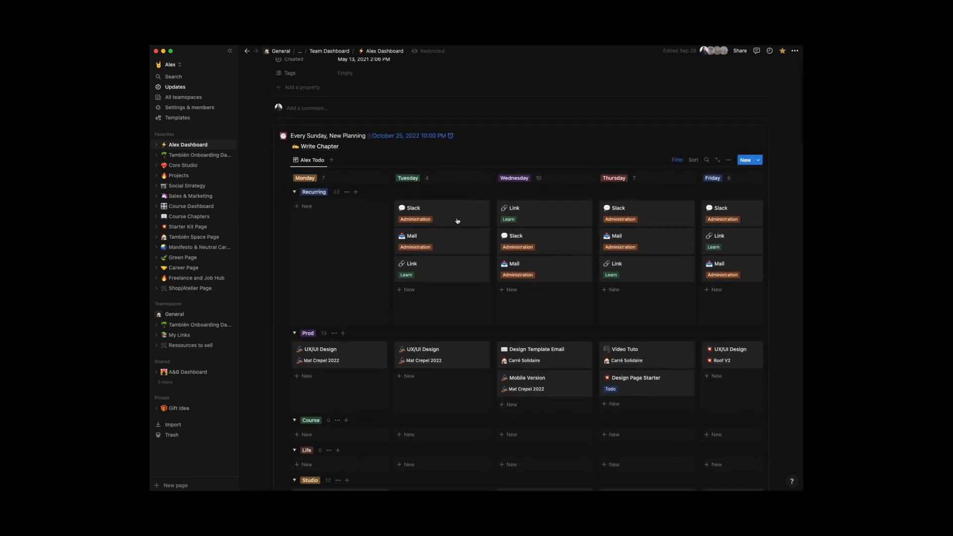
{"action": "scroll", "scroll_direction": "down", "scroll_amount": 3}
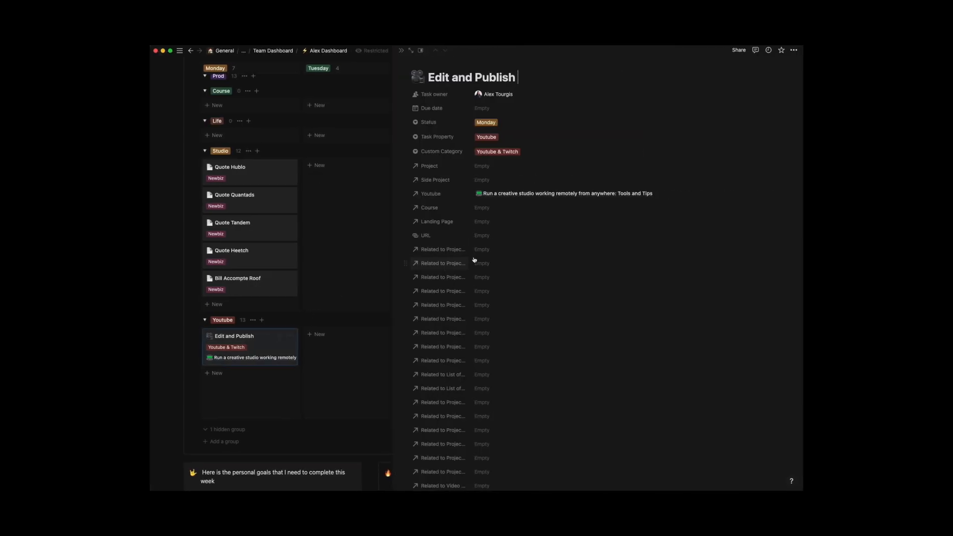
Change the Edit and Publish task's Status to a different day.
{"action": "left_click", "coordinate": [485, 122]}
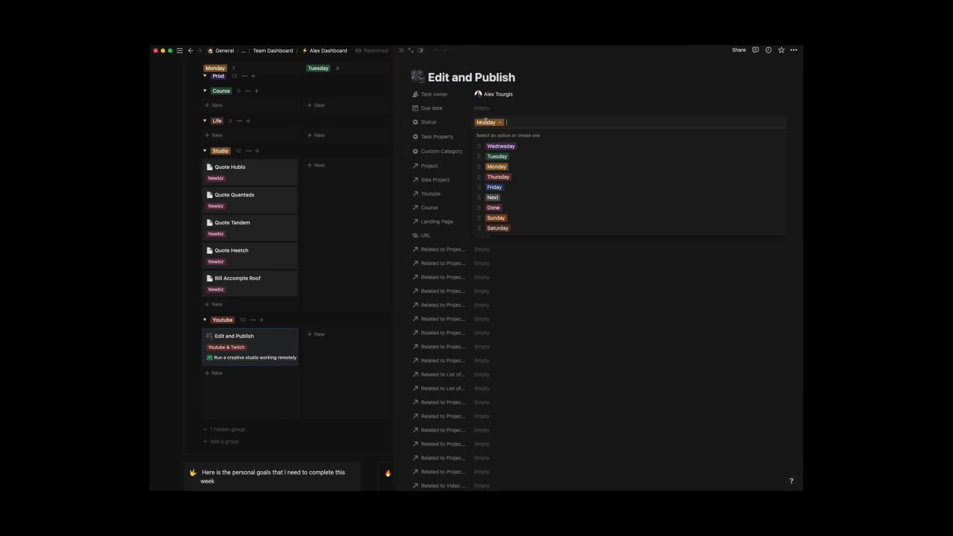
{"action": "left_click", "coordinate": [493, 207]}
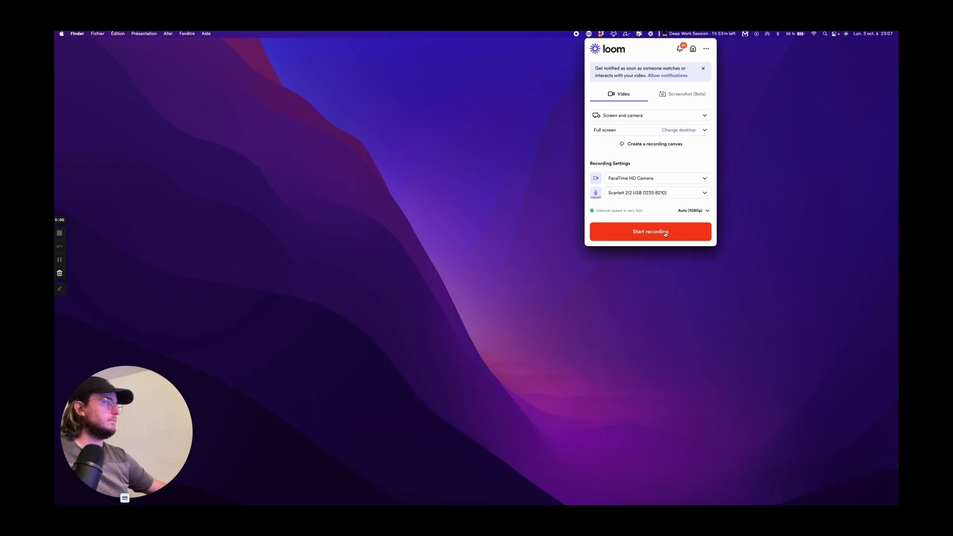
Start the Loom full-screen recording with screen and camera.
{"action": "left_click", "coordinate": [649, 231]}
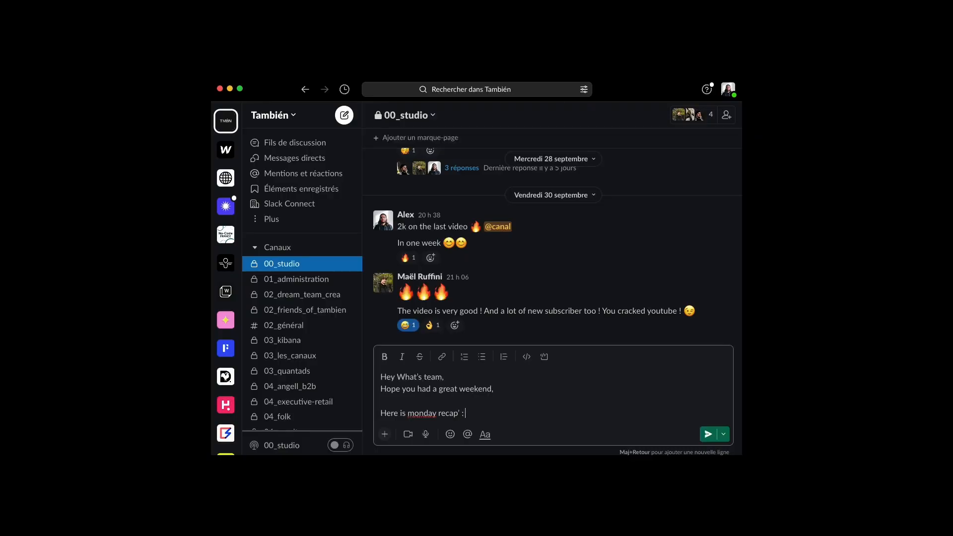
Paste the Loom share link into the #00_studio Monday recap message.
{"action": "type", "text": "https://www.loom.com/share/11f48021f65a44d38a9116b8df5a737c"}
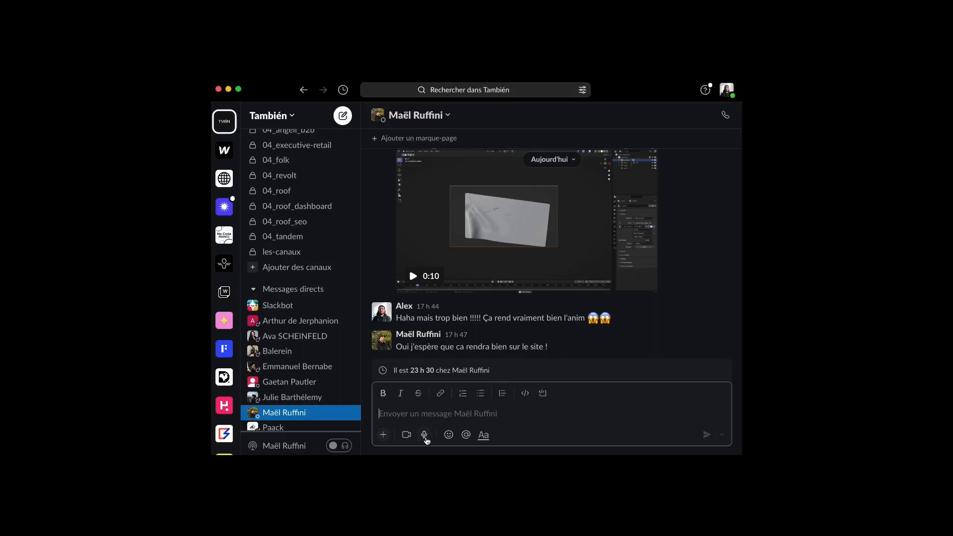
Start recording a voice clip in the teammate's direct message composer.
{"action": "left_click", "coordinate": [424, 434]}
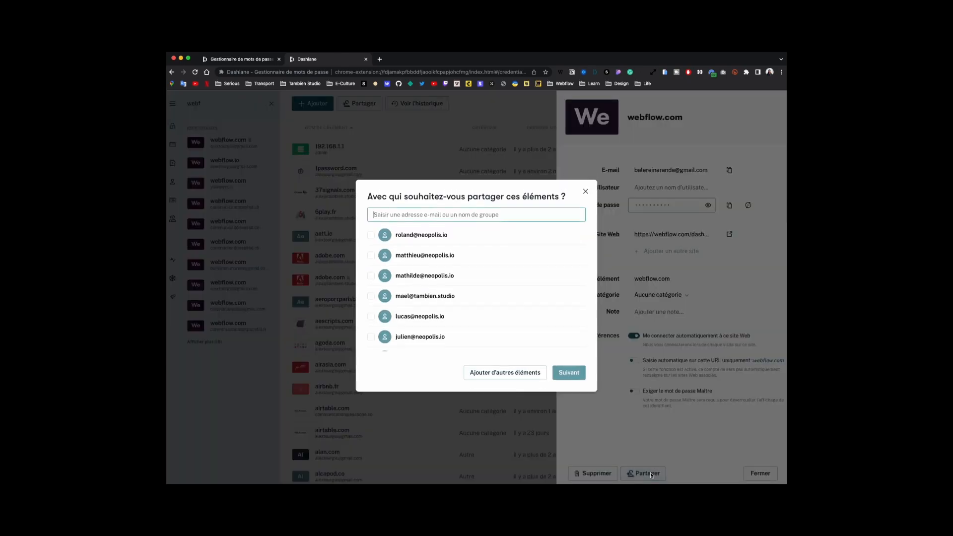
Select a contact to receive the shared webflow.com login.
{"action": "left_click", "coordinate": [371, 296]}
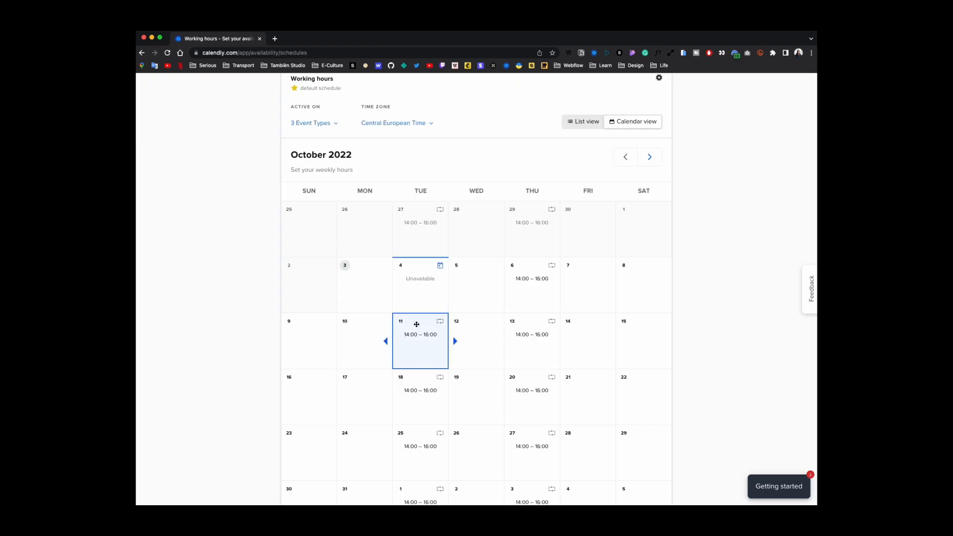
Edit the start time of October 11's date-specific availability hours.
{"action": "left_click", "coordinate": [417, 334]}
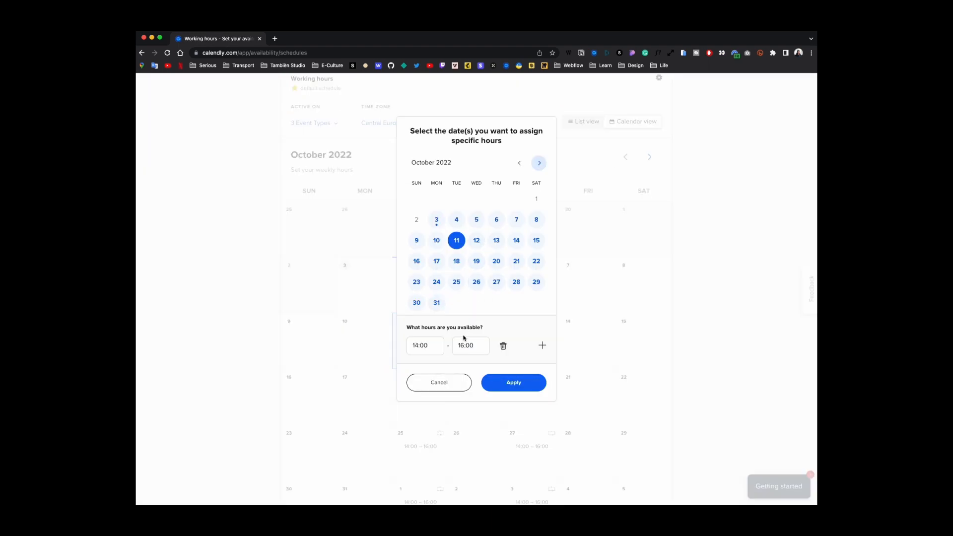
{"action": "left_click", "coordinate": [424, 346]}
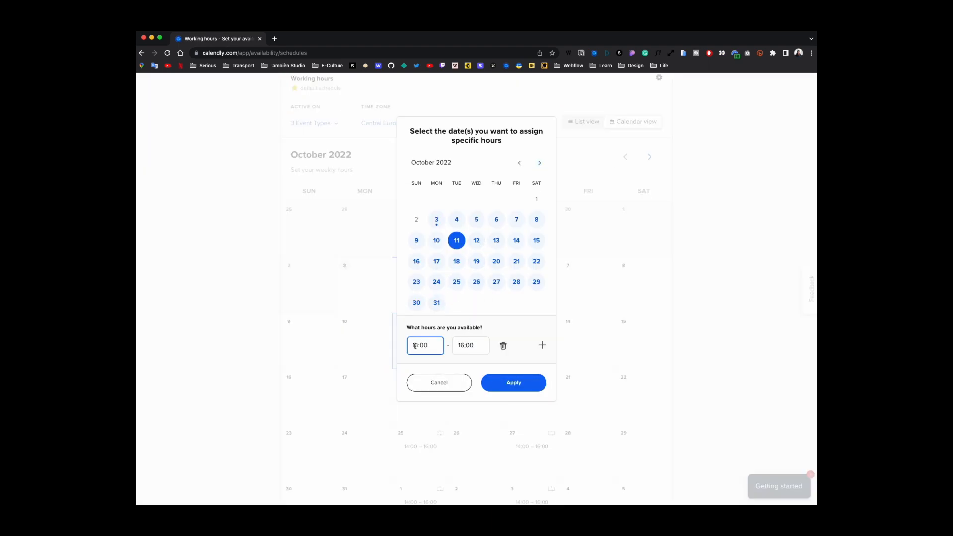
{"action": "left_click", "coordinate": [424, 345]}
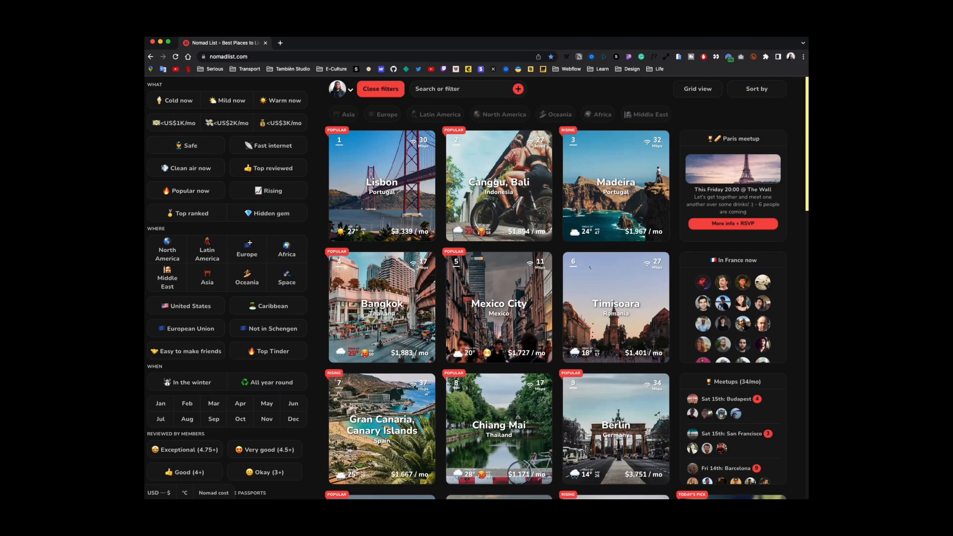
Filter Nomad List to rising European places and open Porto's scores page.
{"action": "left_click", "coordinate": [247, 250]}
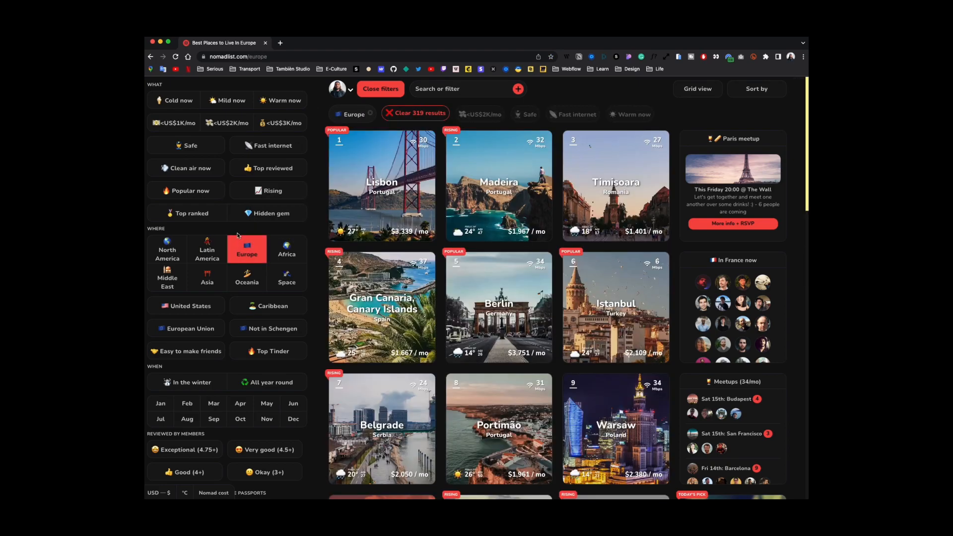
{"action": "left_click", "coordinate": [268, 190]}
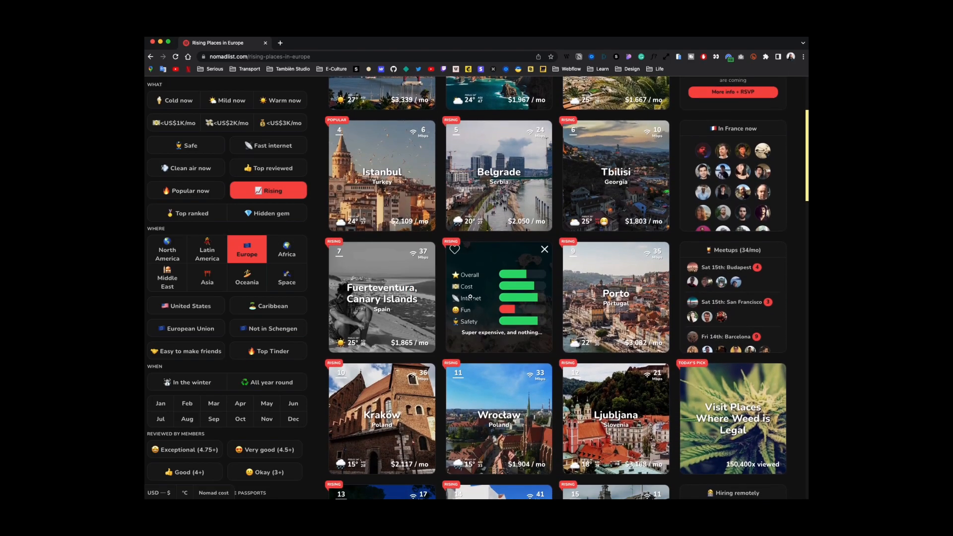
{"action": "left_click", "coordinate": [615, 296]}
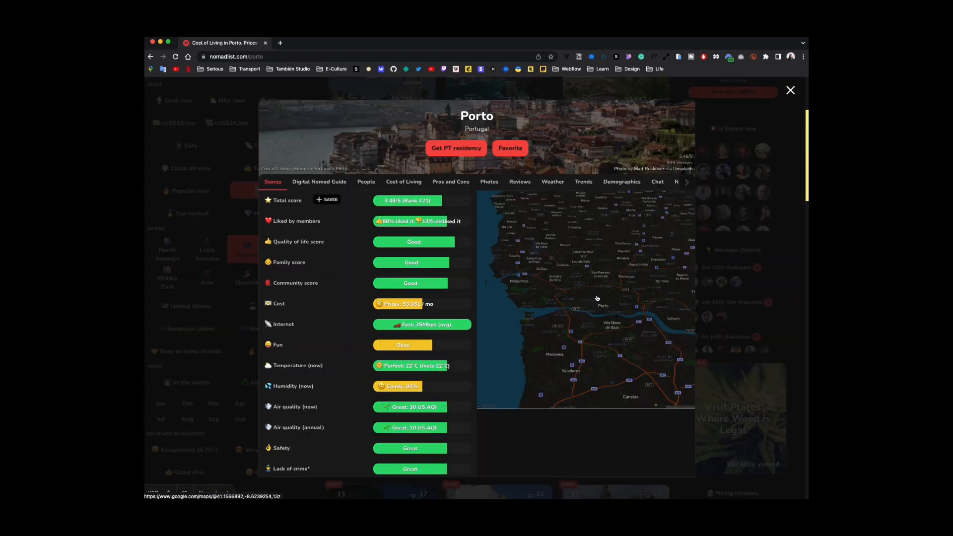
{"action": "scroll", "scroll_direction": "down", "scroll_amount": 3}
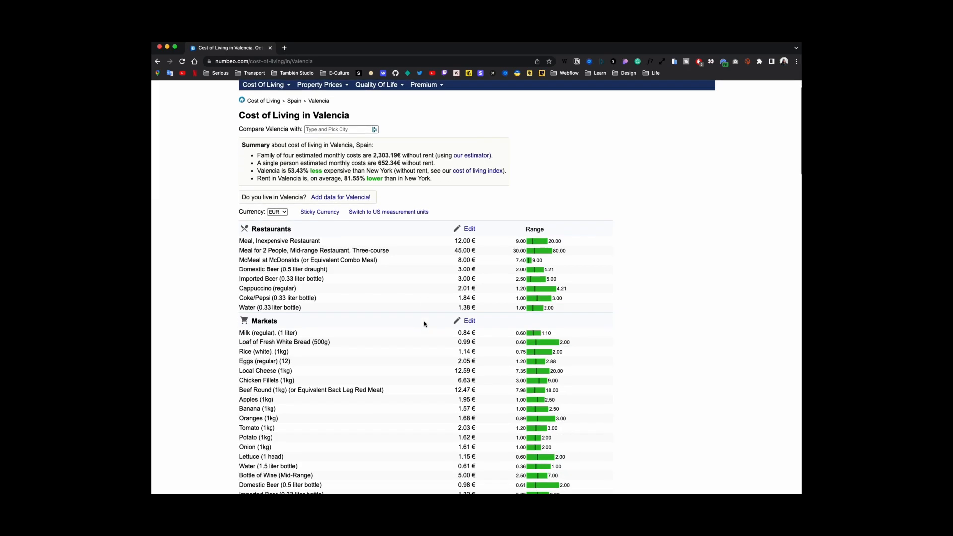
Scroll through Valencia's restaurant, market and transportation price tables.
{"action": "scroll", "scroll_direction": "down", "scroll_amount": 3}
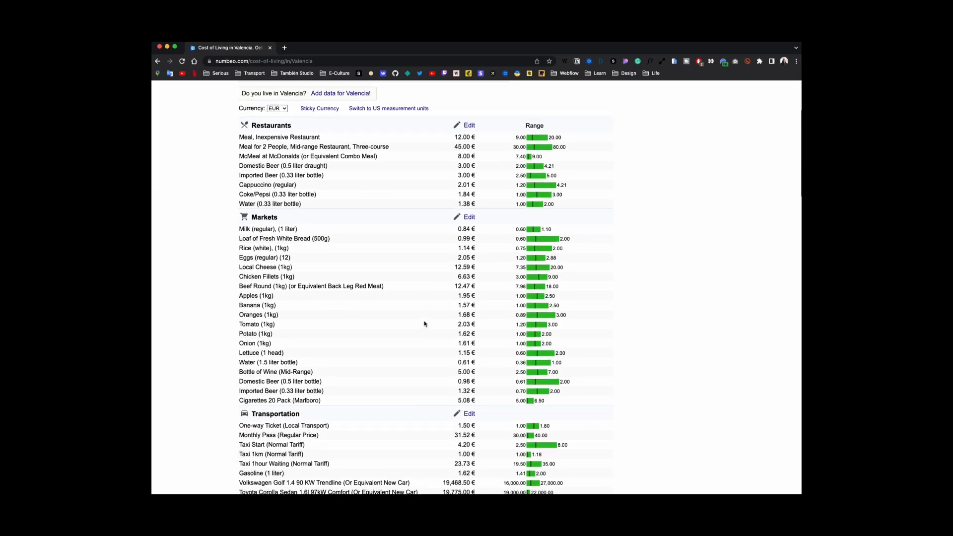